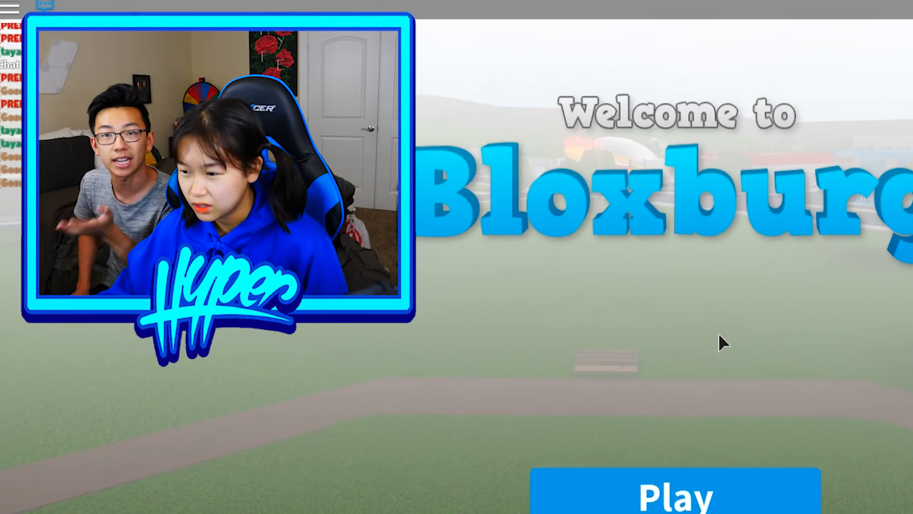
# - Enter Welcome to Bloxburg, claim the $100 day-one reward and dismiss the store offers
pyautogui.click(677, 495)
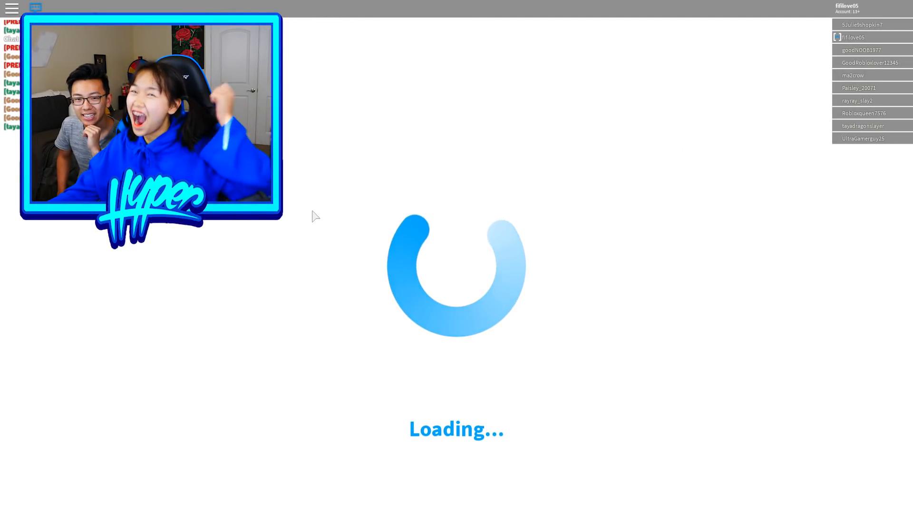
pyautogui.moveTo(576, 245)
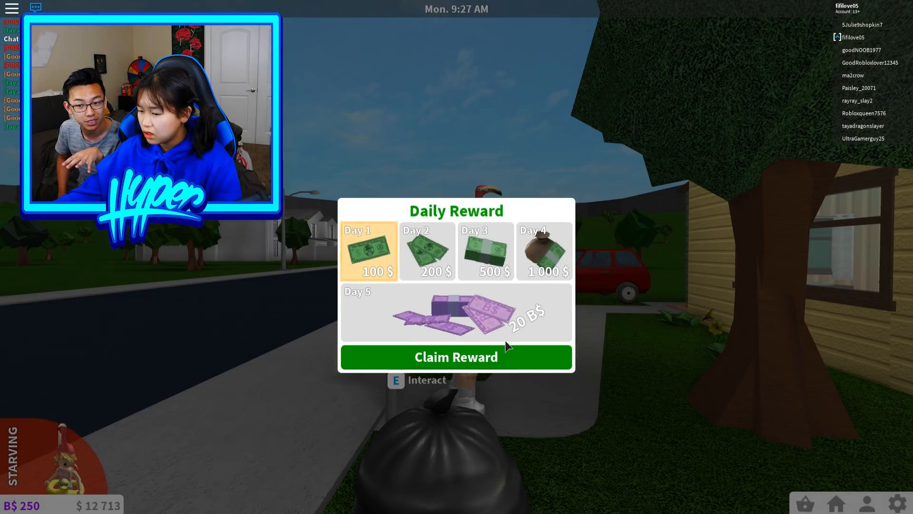
pyautogui.click(455, 357)
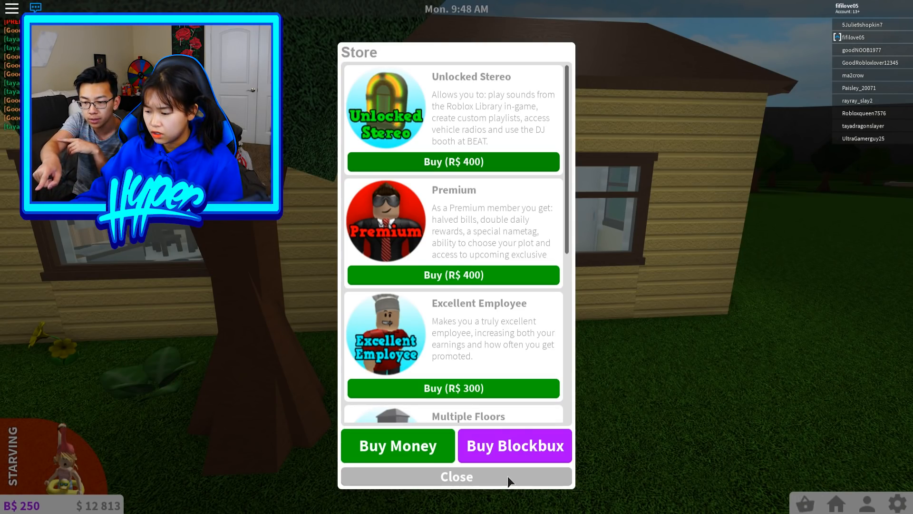
pyautogui.click(455, 476)
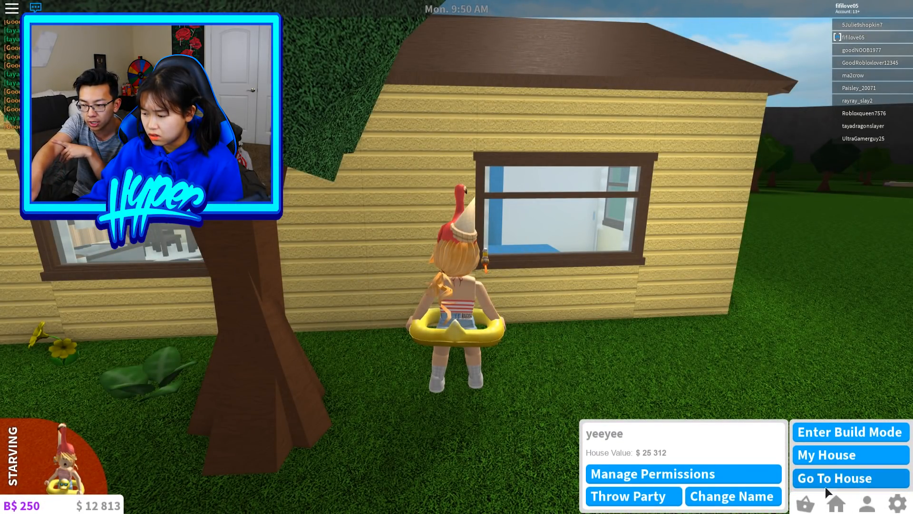
# - Enter build mode and clear the old house, removing the leftover dining table
pyautogui.click(849, 432)
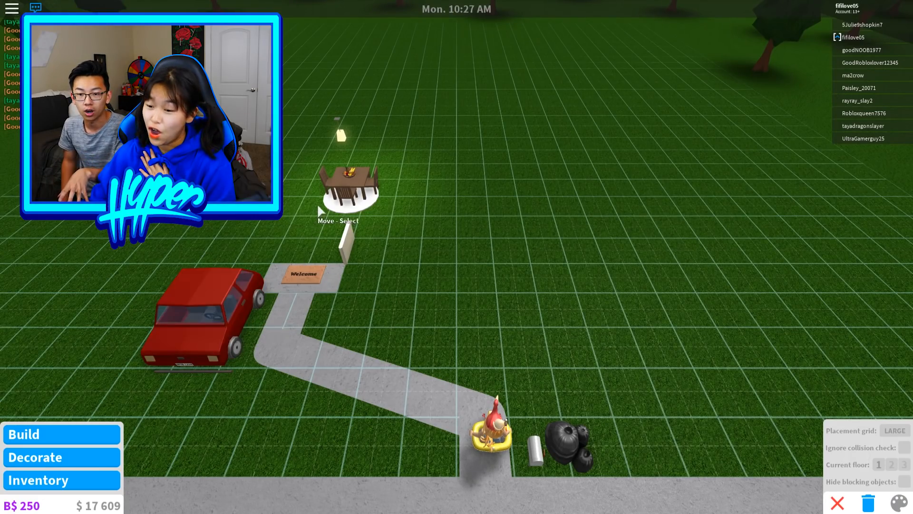
pyautogui.click(349, 184)
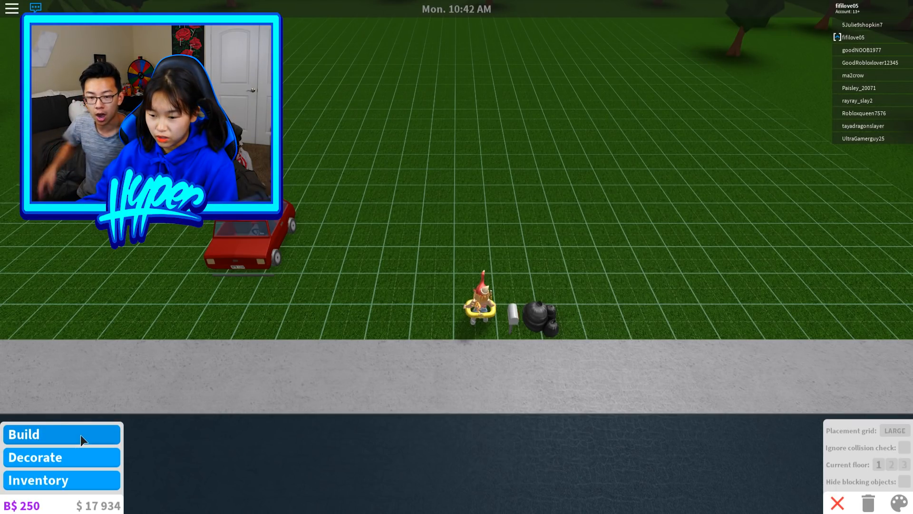
# - Bring up the build categories and choose Walls on the empty lot
pyautogui.click(25, 433)
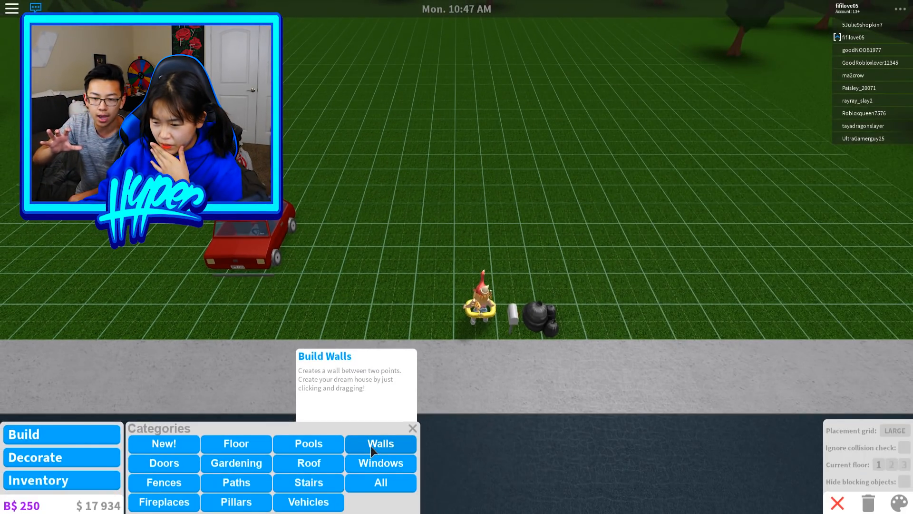
pyautogui.click(380, 443)
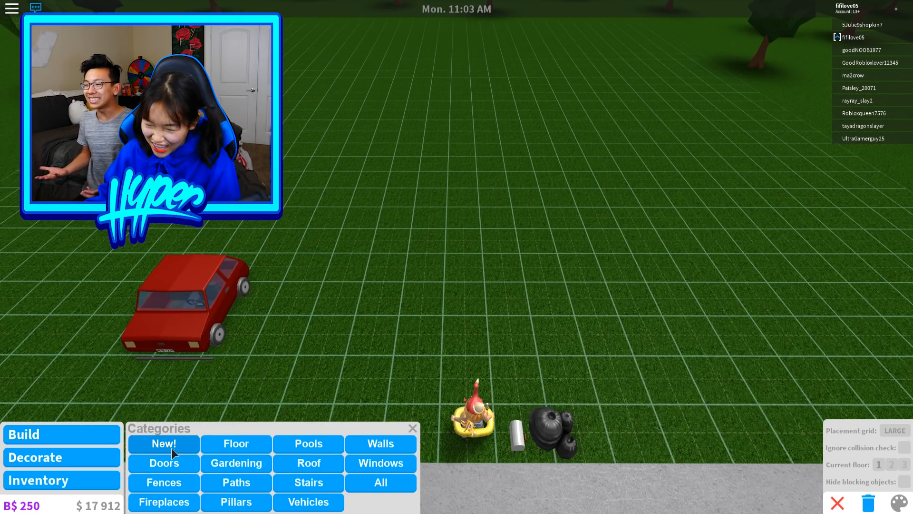
# - Draw a rectangular room of walls on the grid, leaving a front doorway gap
pyautogui.click(380, 443)
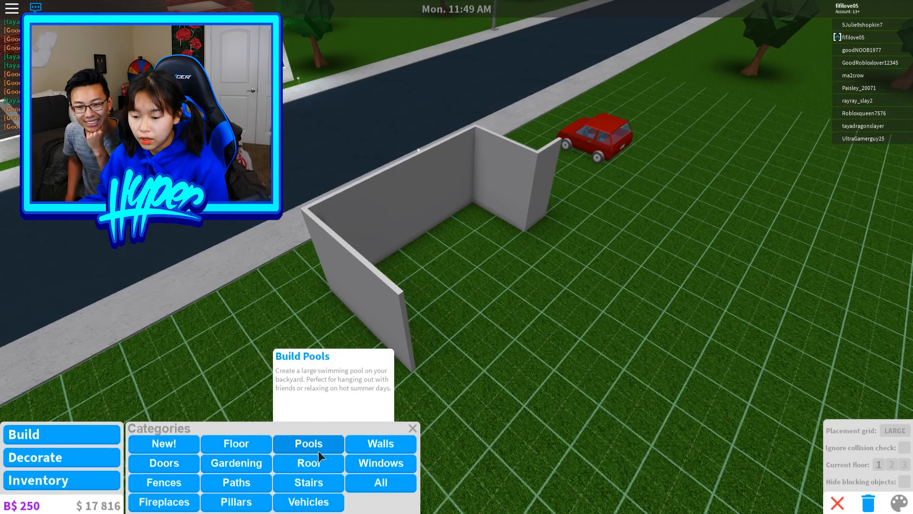
pyautogui.click(379, 443)
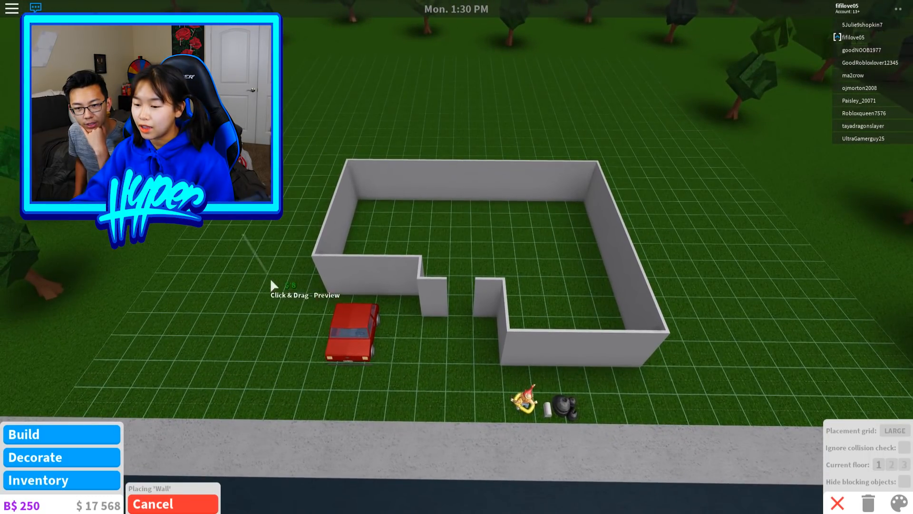
# - Paint the two short front walls beside the doorway Institutional white with brick material
pyautogui.click(173, 504)
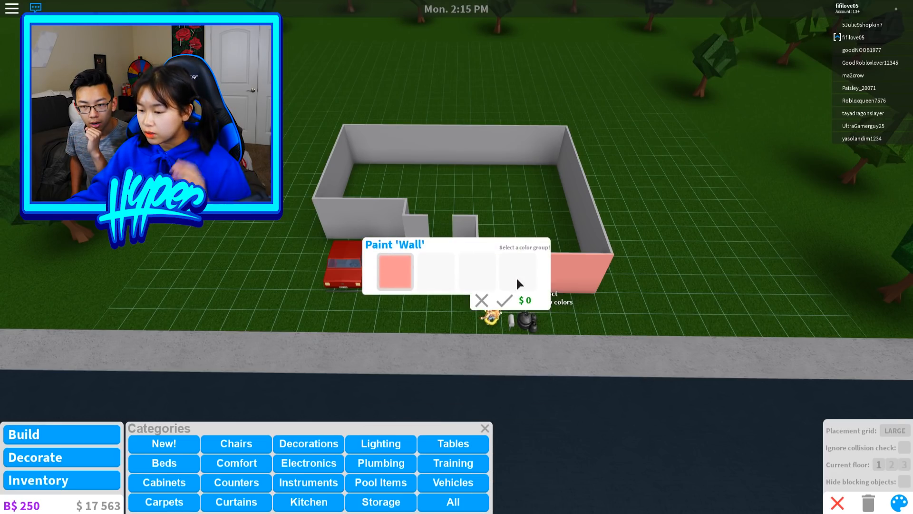
pyautogui.click(394, 270)
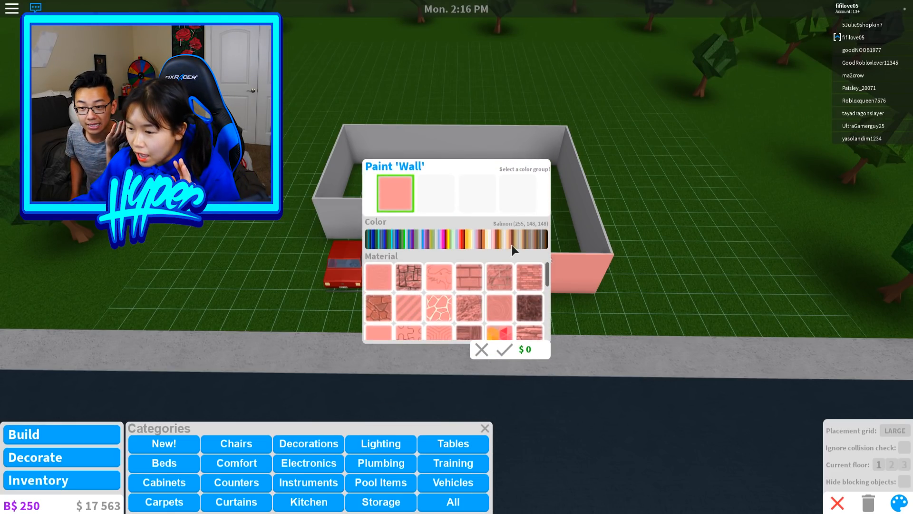
pyautogui.click(501, 238)
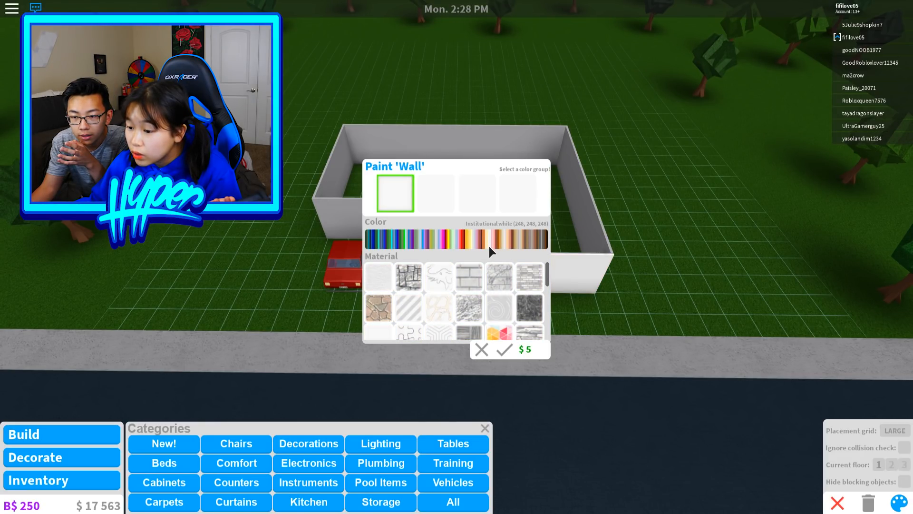
pyautogui.click(469, 277)
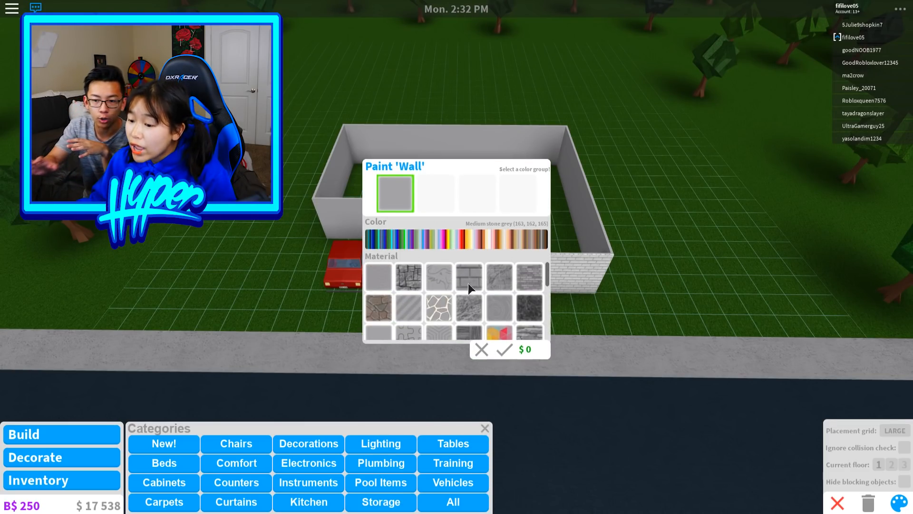
pyautogui.click(504, 349)
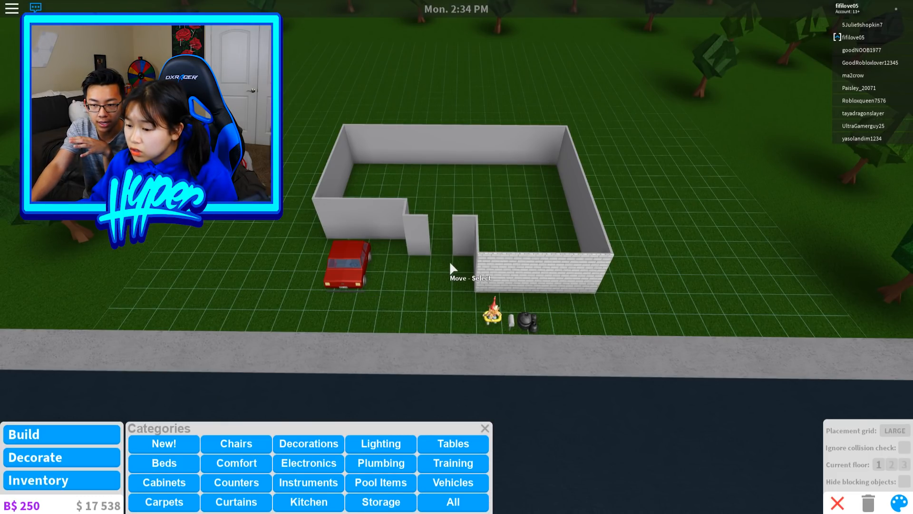
pyautogui.click(460, 245)
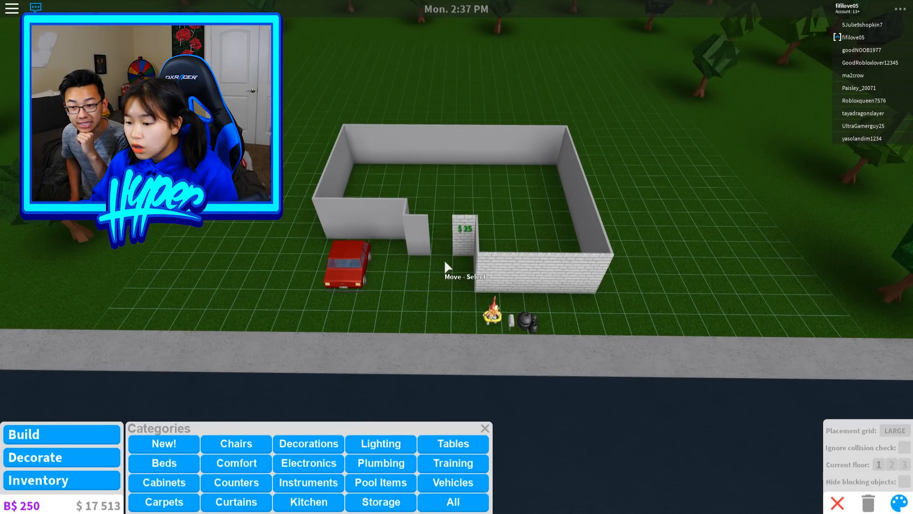
pyautogui.click(461, 228)
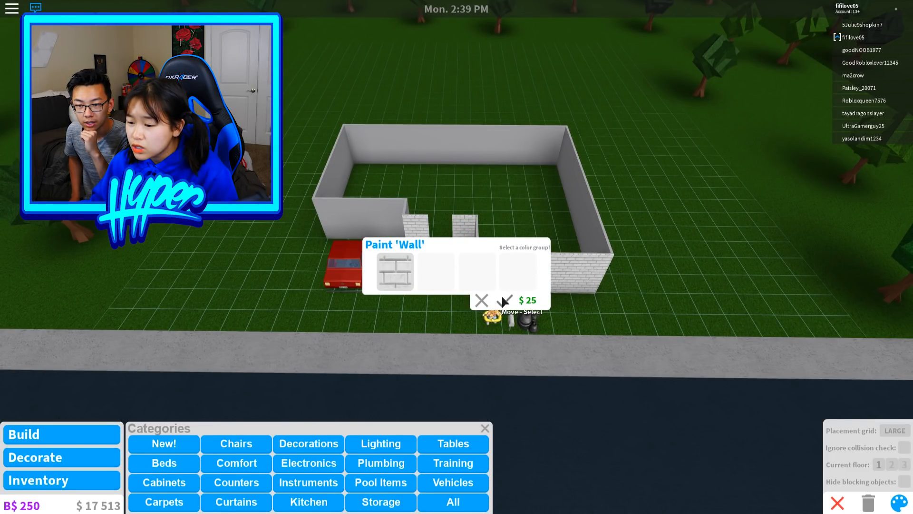
pyautogui.click(480, 300)
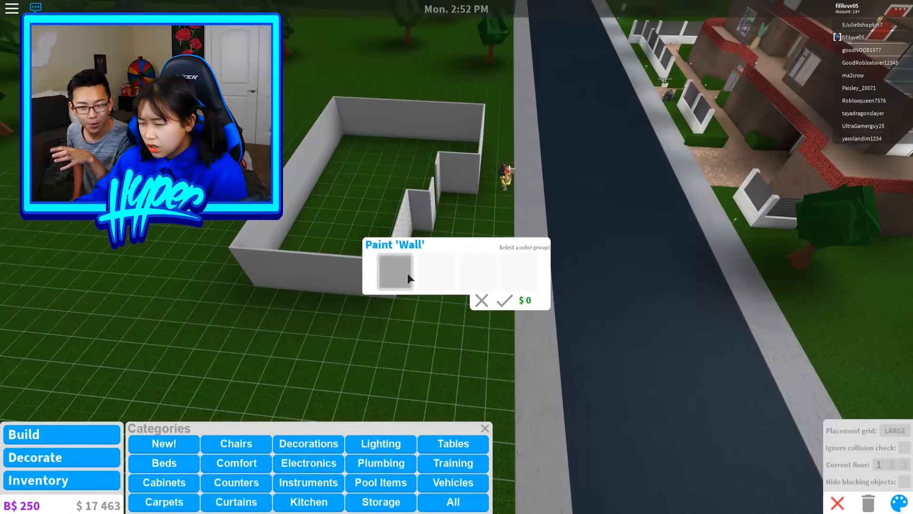
# - Paint the remaining front and side walls in white brick, then move on to doors
pyautogui.click(394, 271)
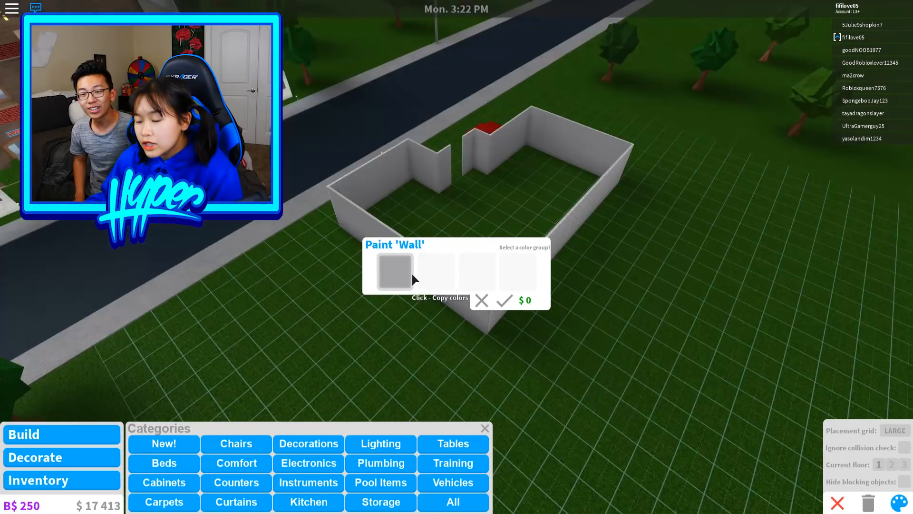
pyautogui.click(394, 271)
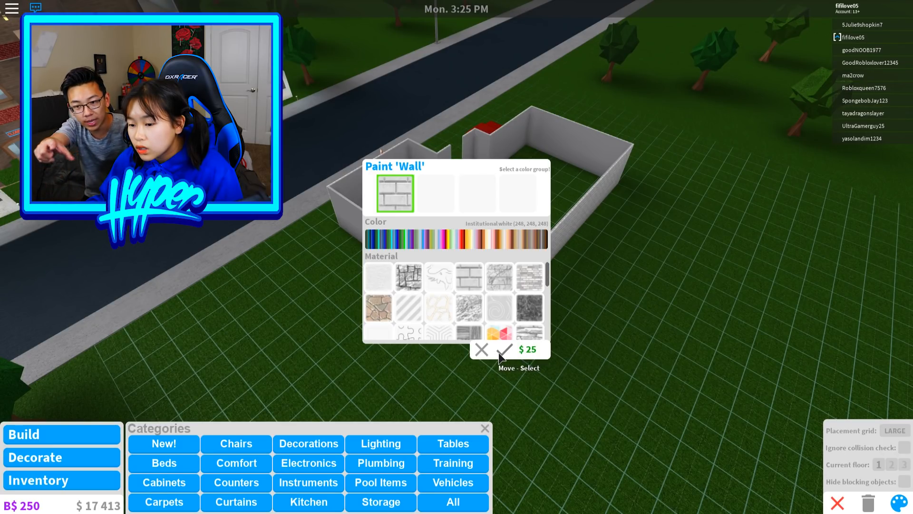
pyautogui.click(504, 349)
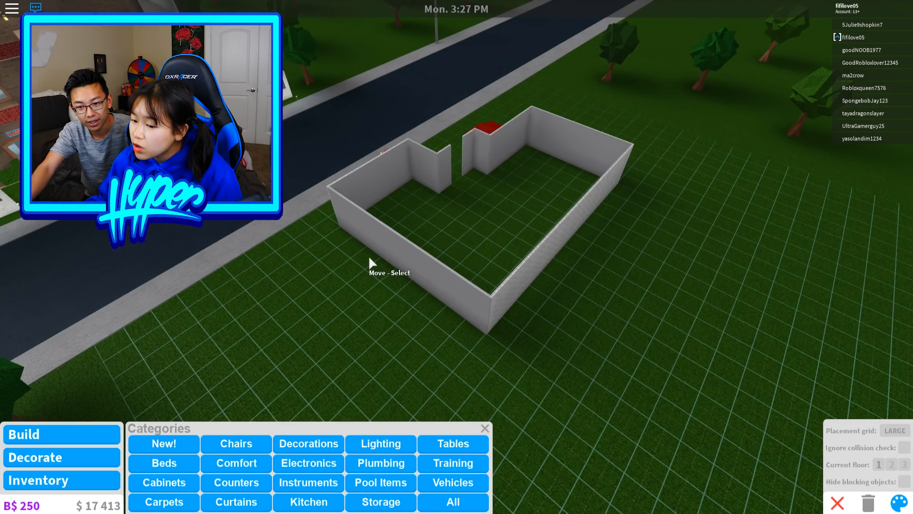
pyautogui.moveTo(411, 266)
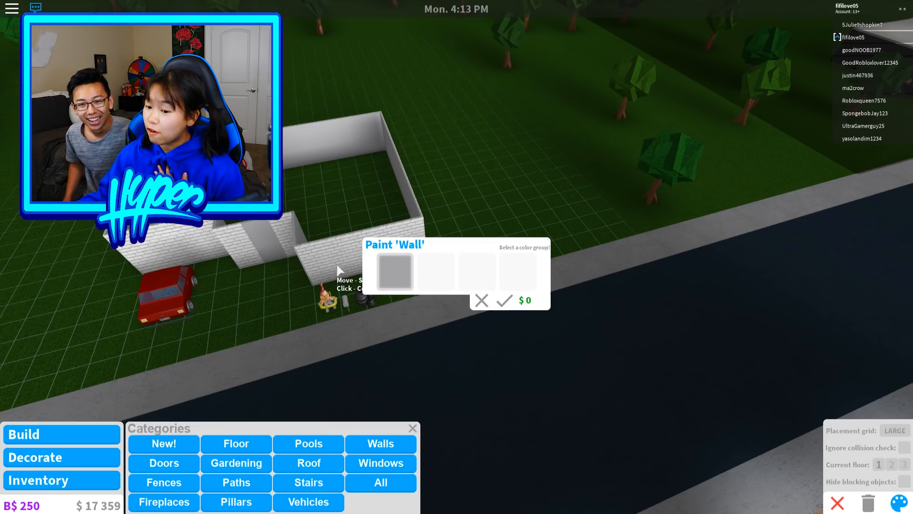
pyautogui.click(504, 299)
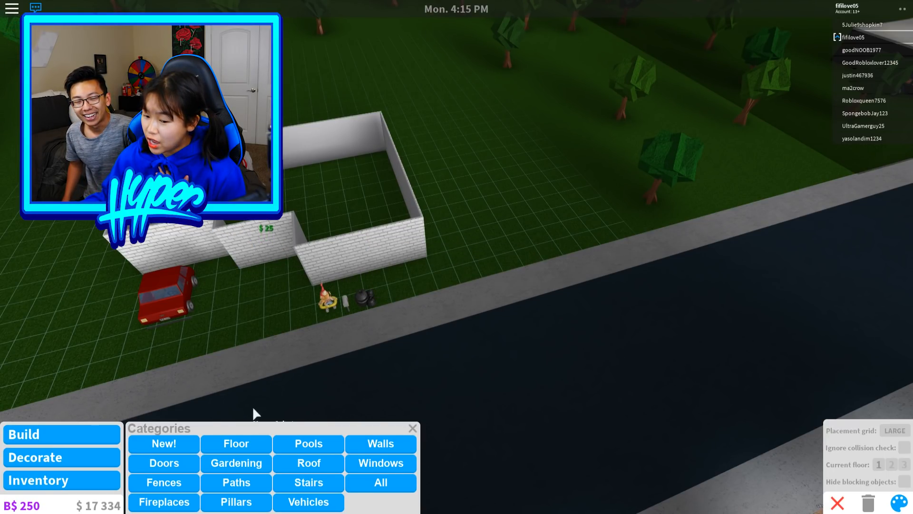
pyautogui.click(164, 462)
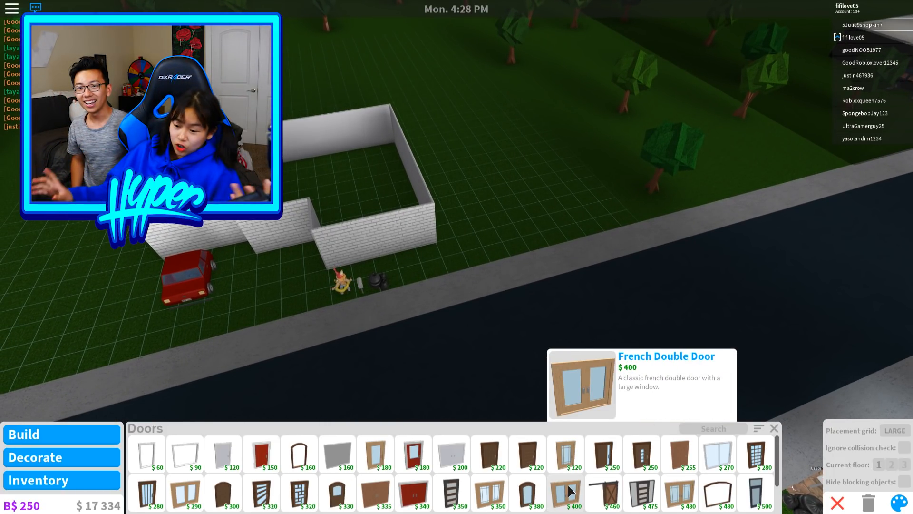
pyautogui.moveTo(757, 453)
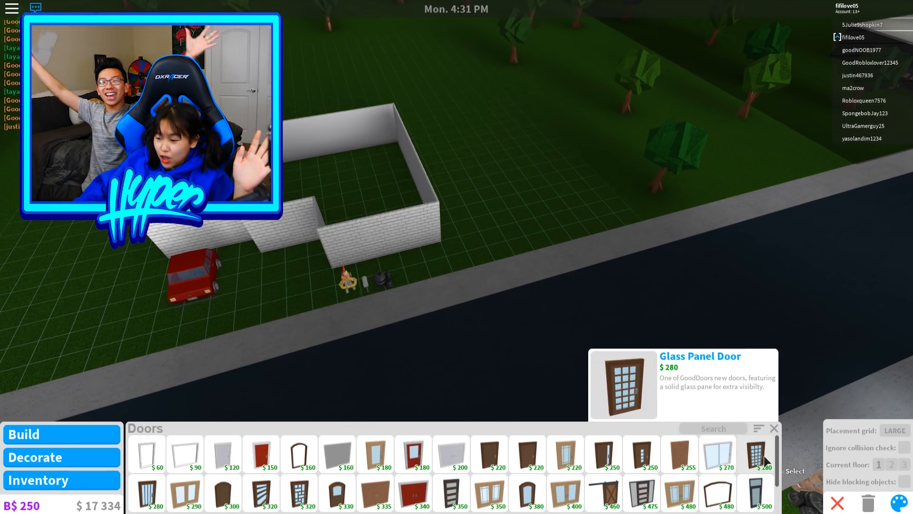
# - Browse down the door catalogue looking for the Standard Door
pyautogui.scroll(-3)
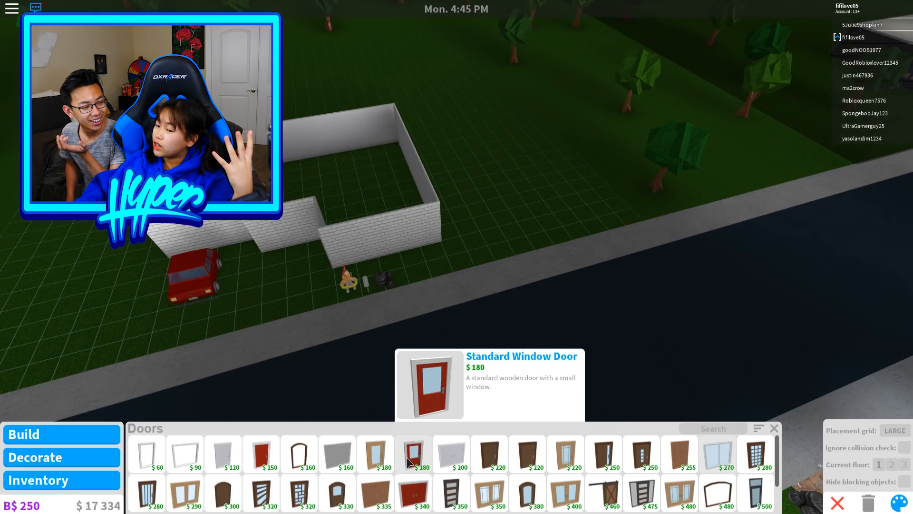
pyautogui.moveTo(286, 350)
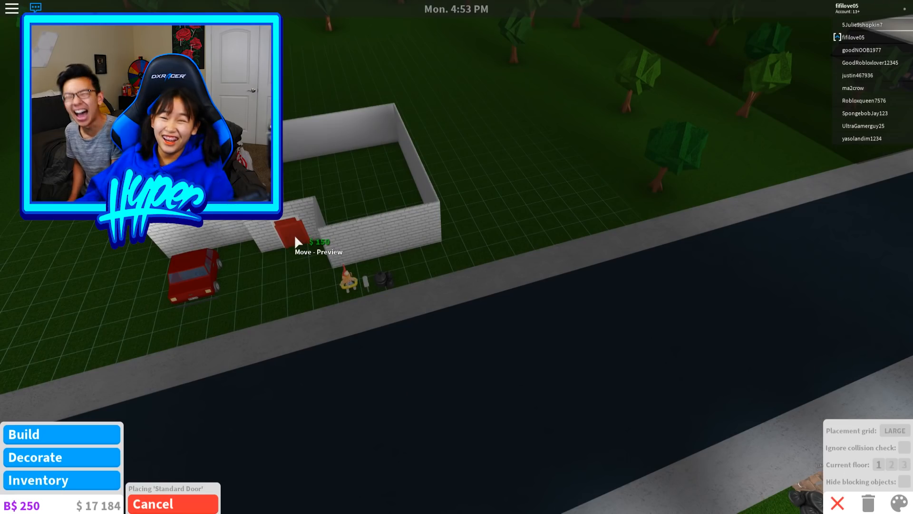
pyautogui.moveTo(486, 349)
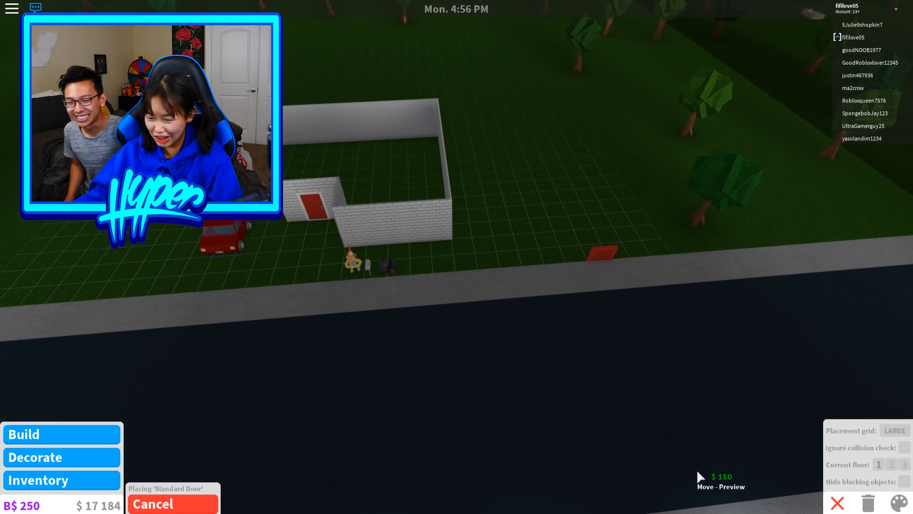
# - Finish placing the front door and garage door, then paint the front door pink
pyautogui.click(172, 503)
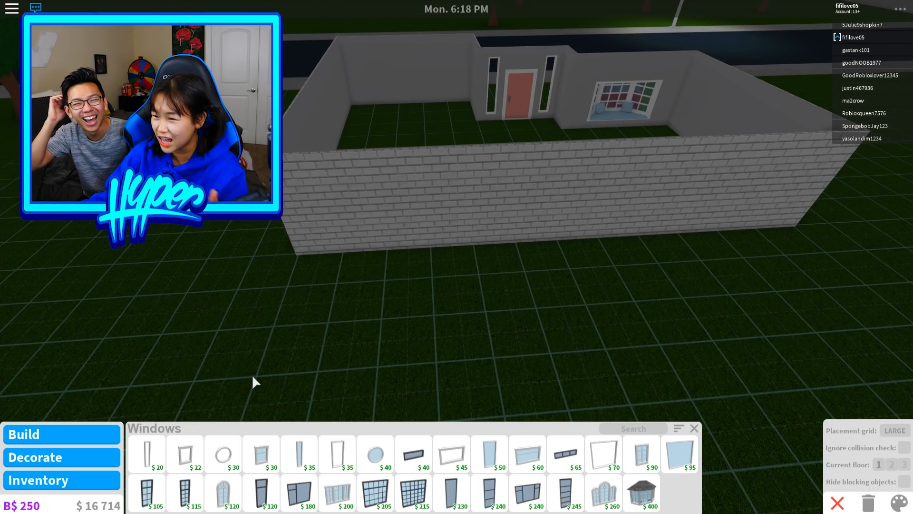
pyautogui.moveTo(327, 367)
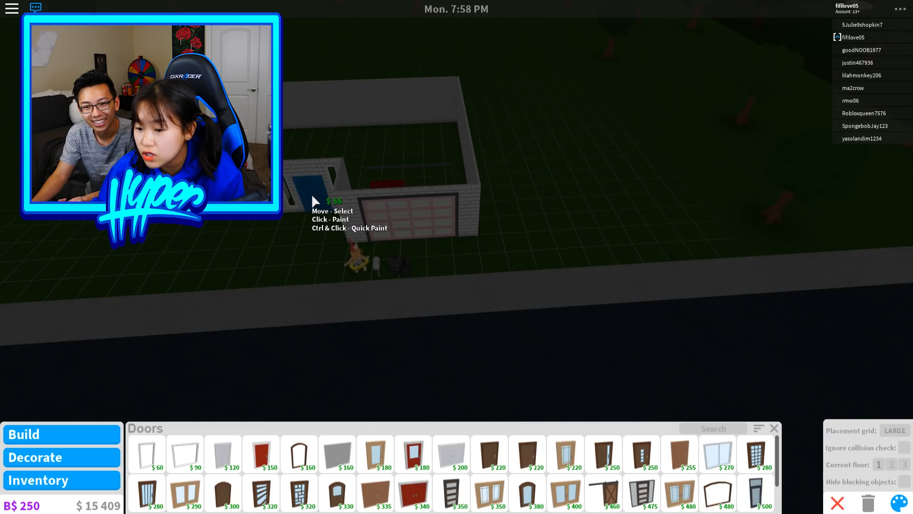
pyautogui.click(314, 201)
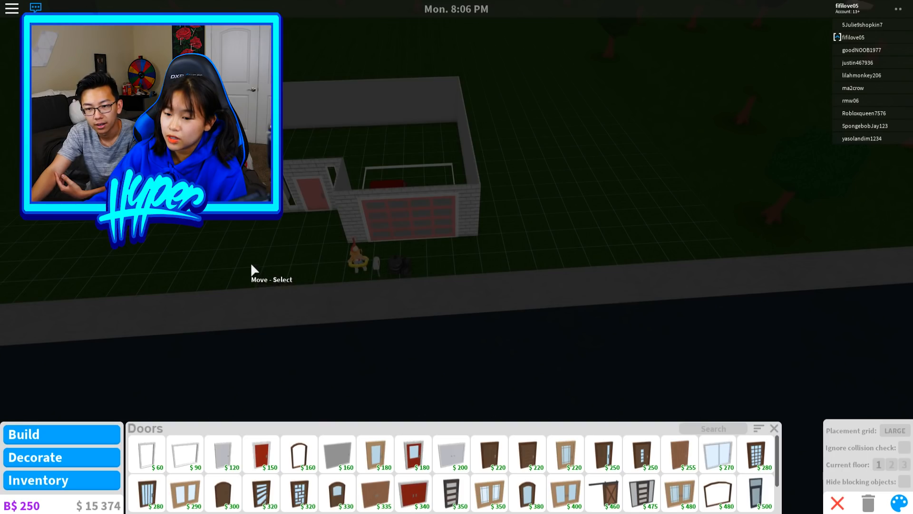
pyautogui.moveTo(443, 289)
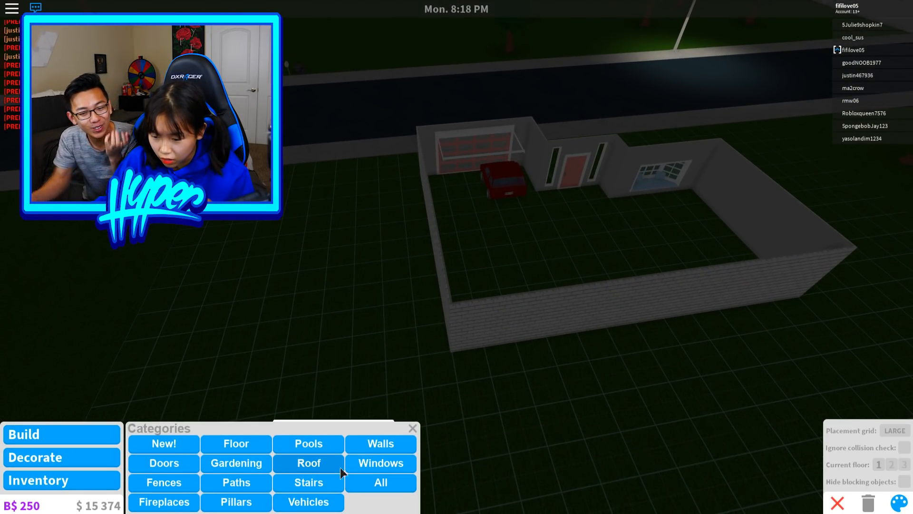
# - Switch to the Decorate furniture categories to browse Electronics for a TV
pyautogui.click(379, 463)
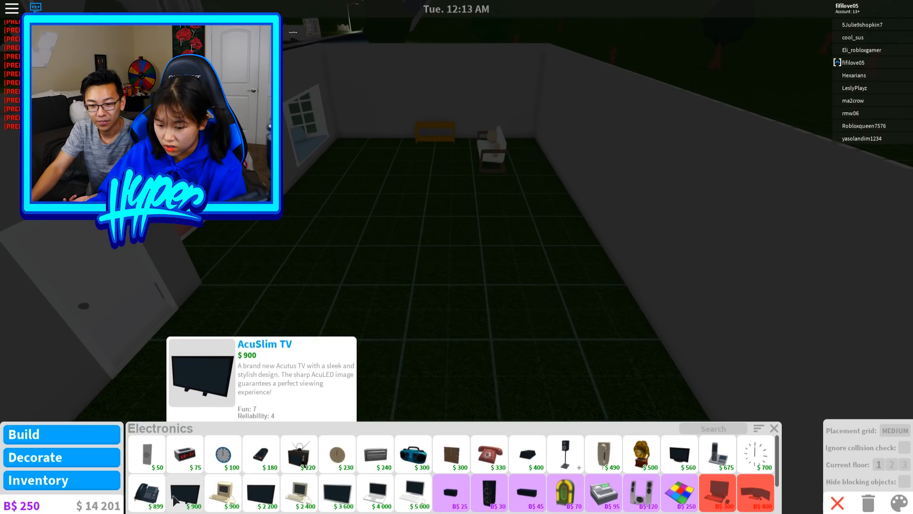
# - Buy the AcuSlim TV and set it on the stand against the back wall
pyautogui.click(185, 492)
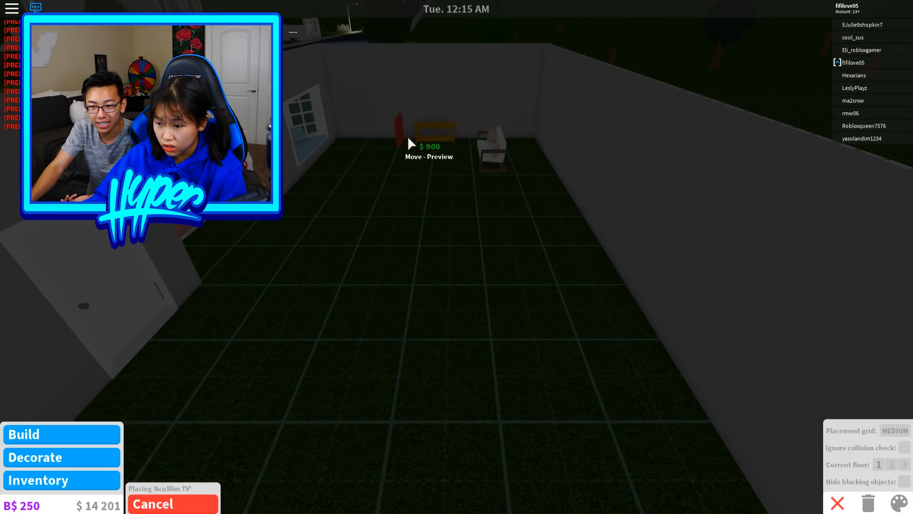
pyautogui.moveTo(408, 211)
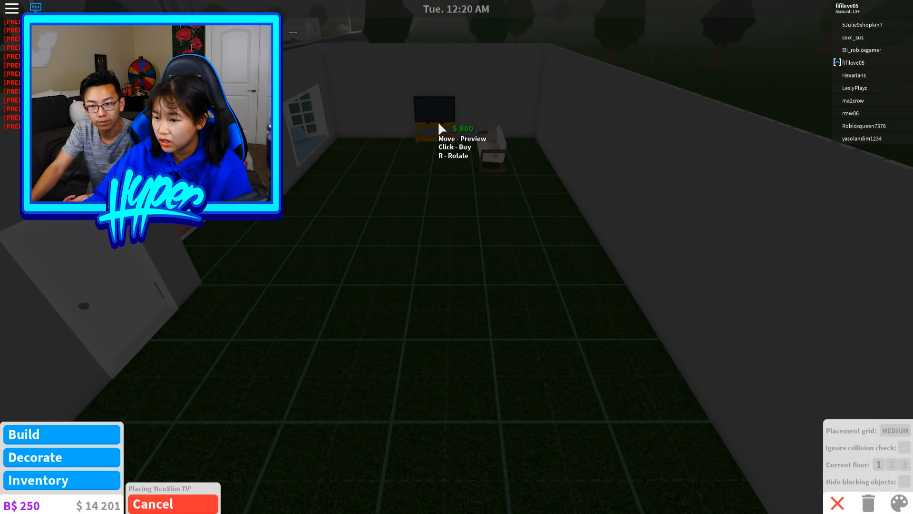
pyautogui.click(439, 128)
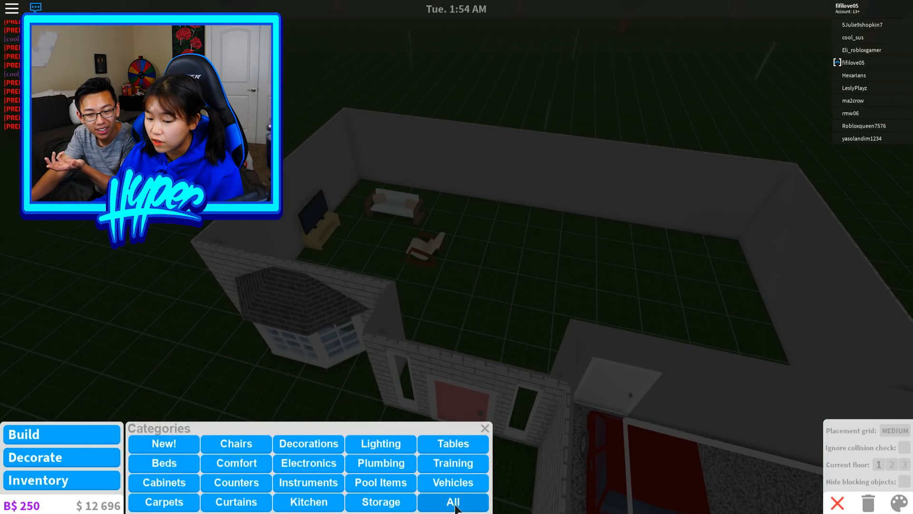
# - Search all furniture for 'fire' and buy a white fireplace beneath the TV
pyautogui.click(452, 502)
pyautogui.write('for')
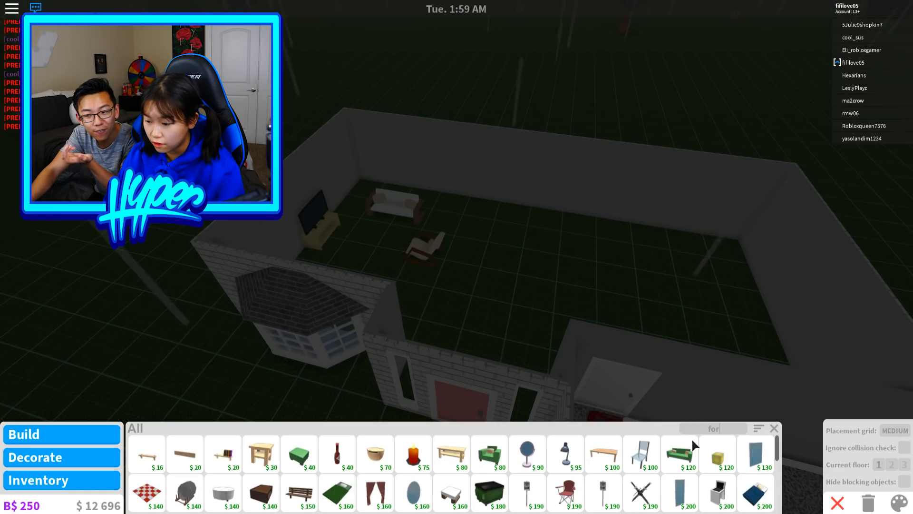
pyautogui.write('fire')
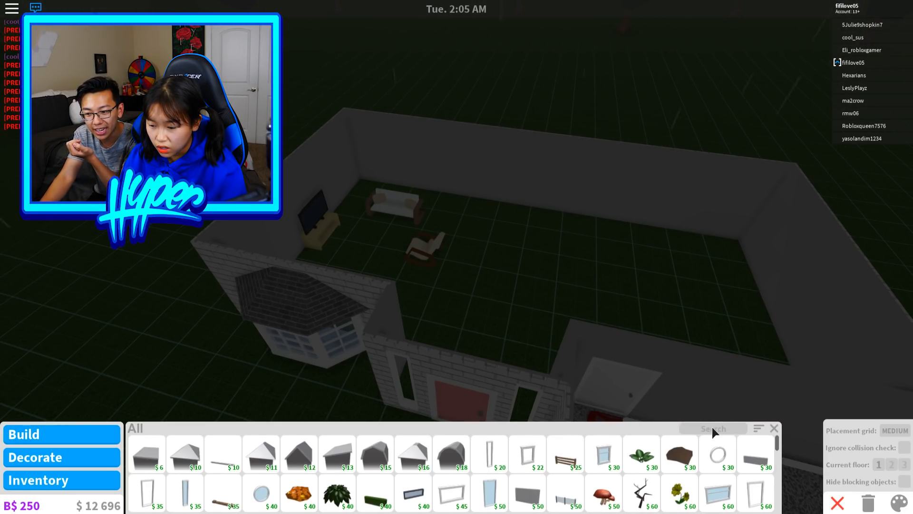
pyautogui.write('fire')
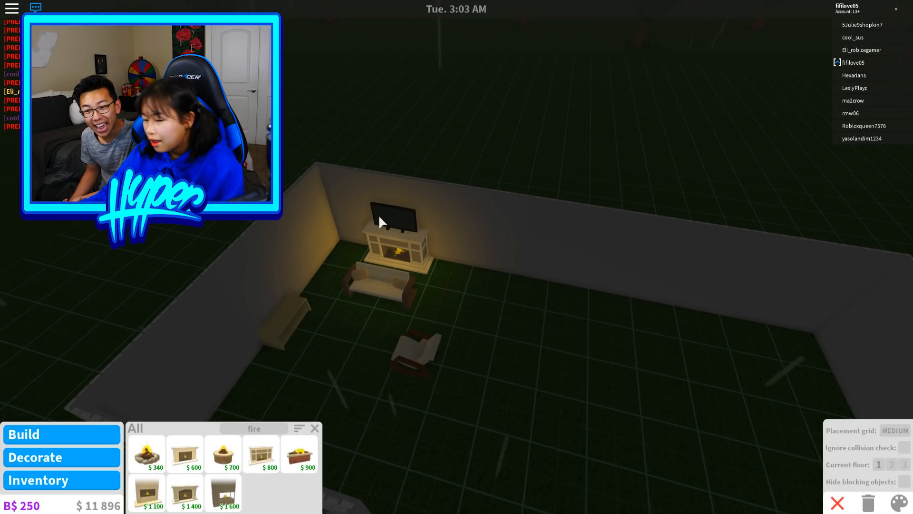
pyautogui.moveTo(146, 455)
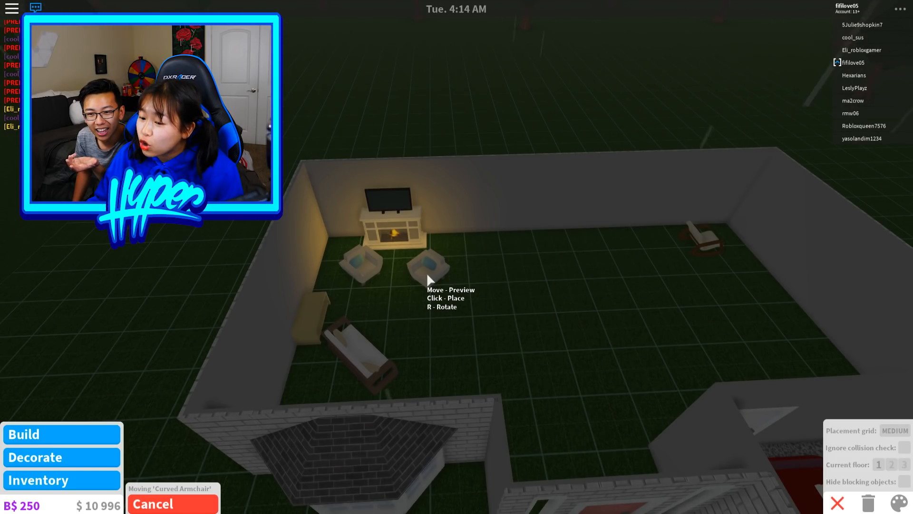
pyautogui.moveTo(421, 299)
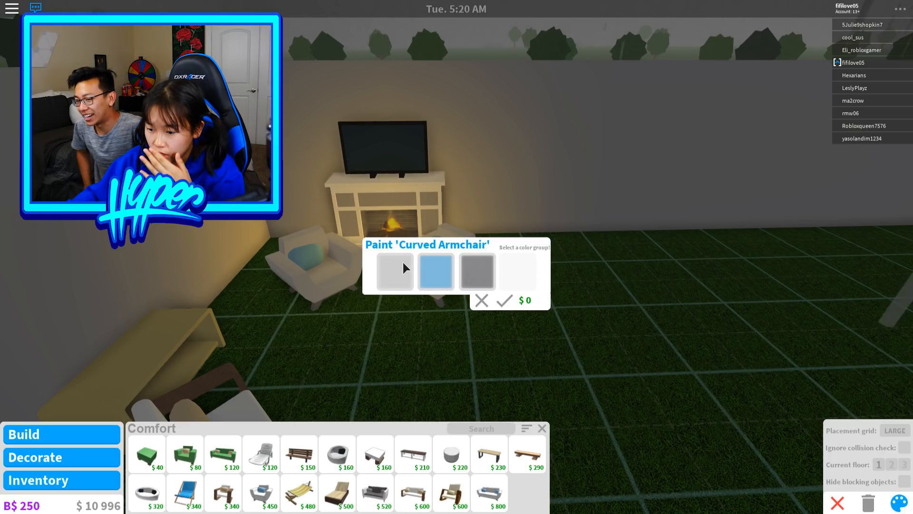
# - Paint the cushion colour group of both Curved Armchairs yellow
pyautogui.click(435, 270)
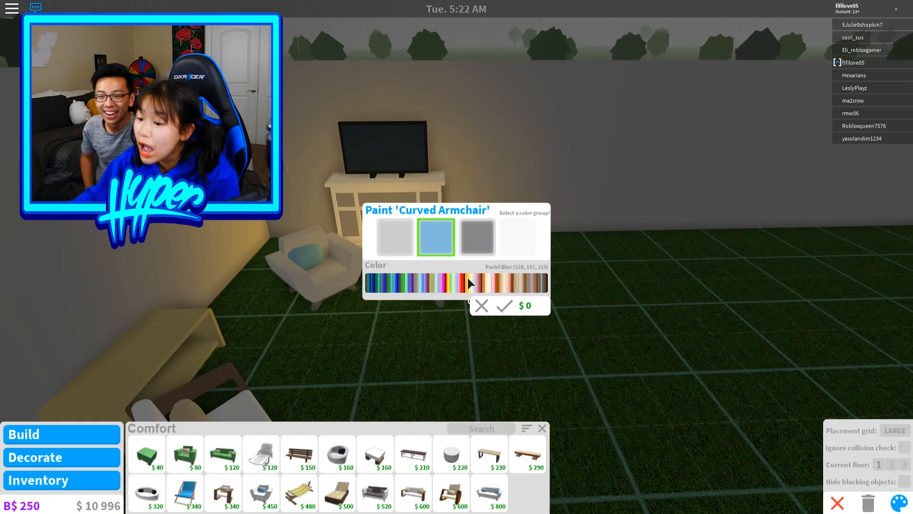
pyautogui.click(504, 305)
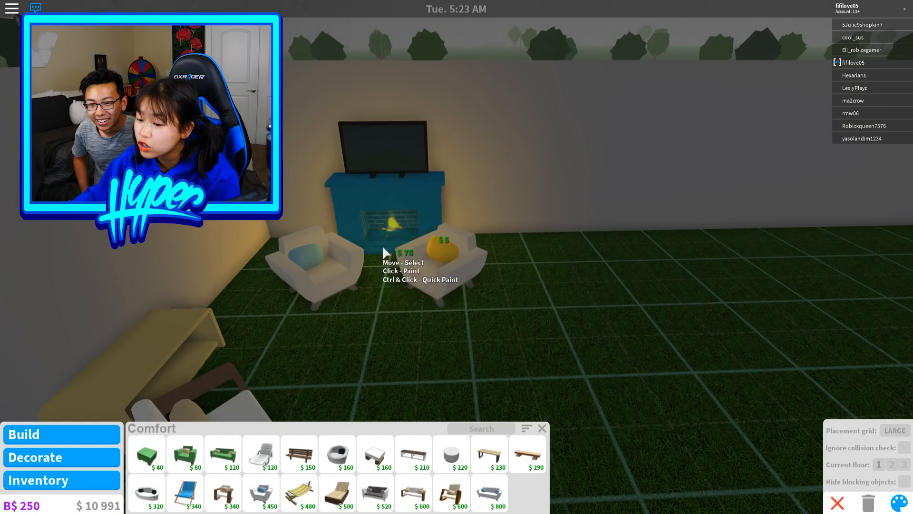
pyautogui.click(308, 262)
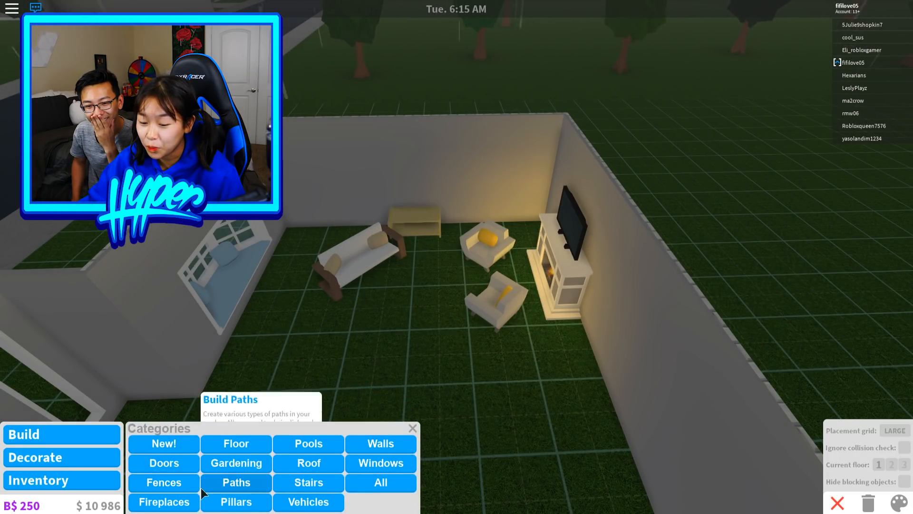
# - Begin a living room floor from Build > Floor with its first corner point set
pyautogui.click(236, 443)
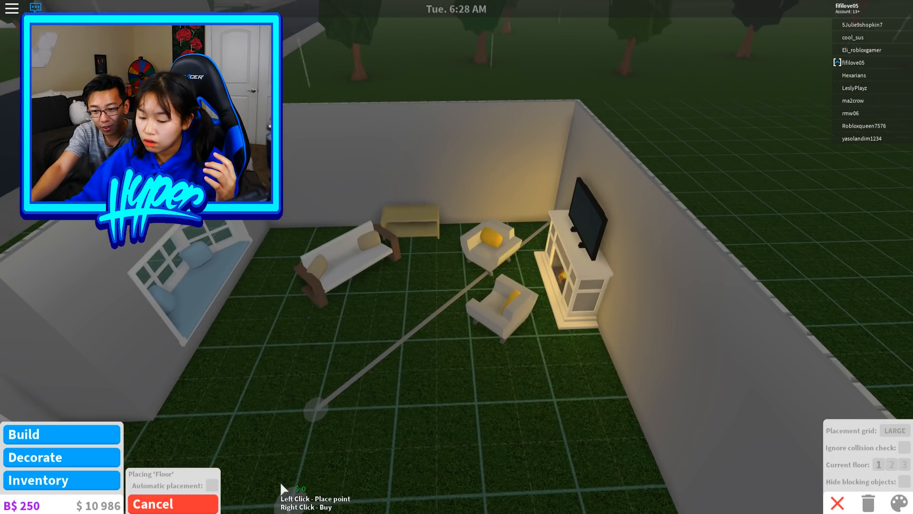
pyautogui.moveTo(634, 395)
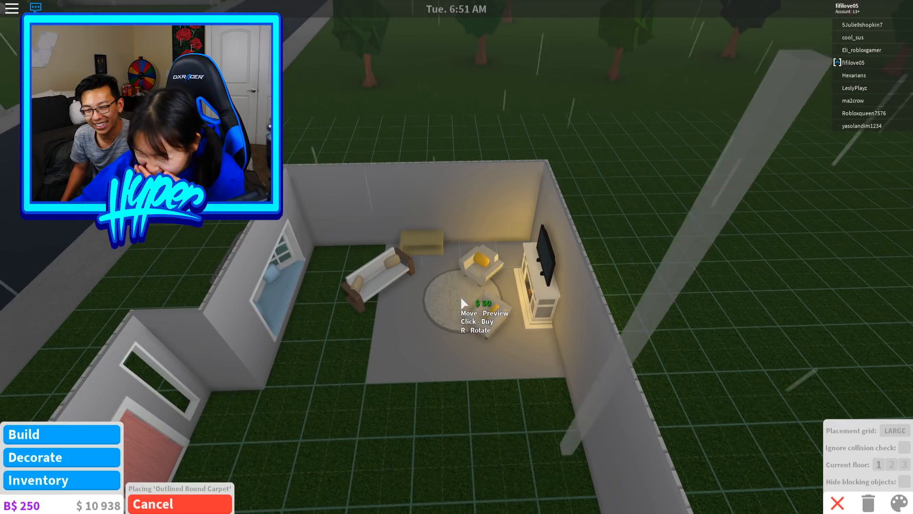
# - Place the round rug by the fireplace and give the floor a Cork colour with wooden planks
pyautogui.click(896, 502)
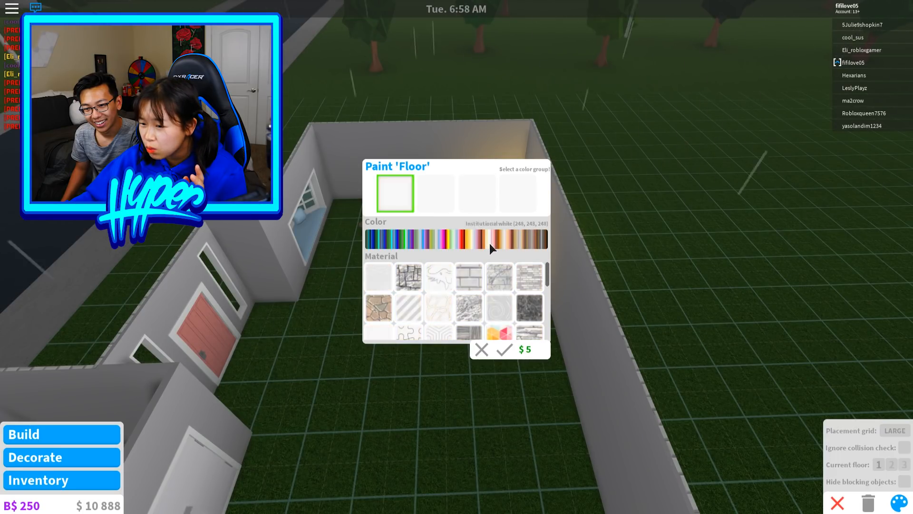
pyautogui.click(524, 238)
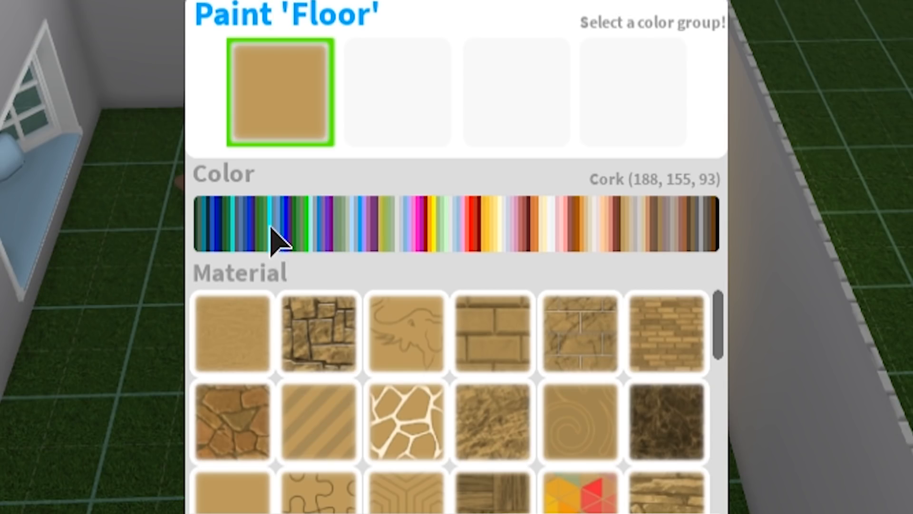
pyautogui.moveTo(305, 265)
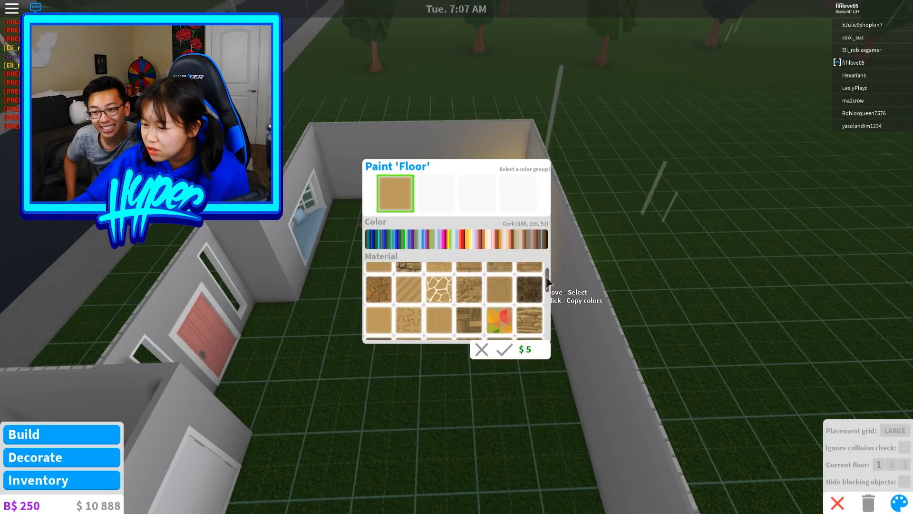
pyautogui.scroll(-3)
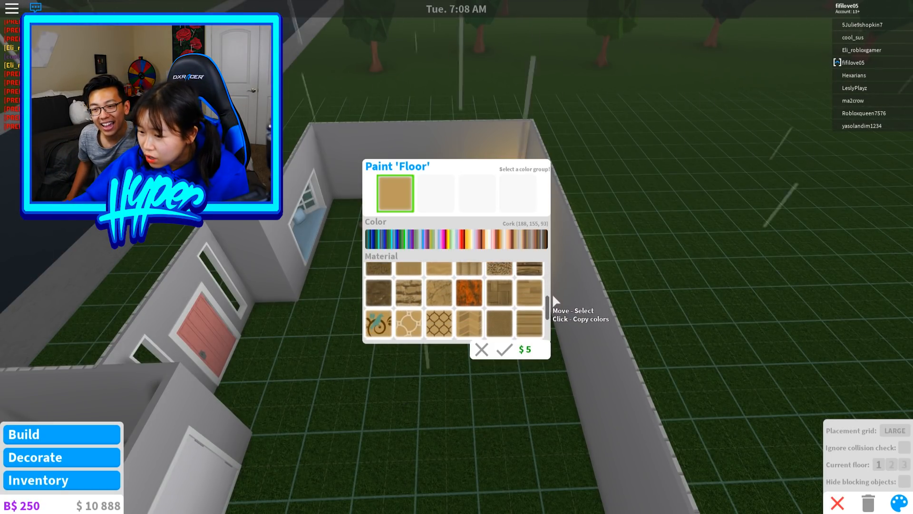
pyautogui.click(504, 349)
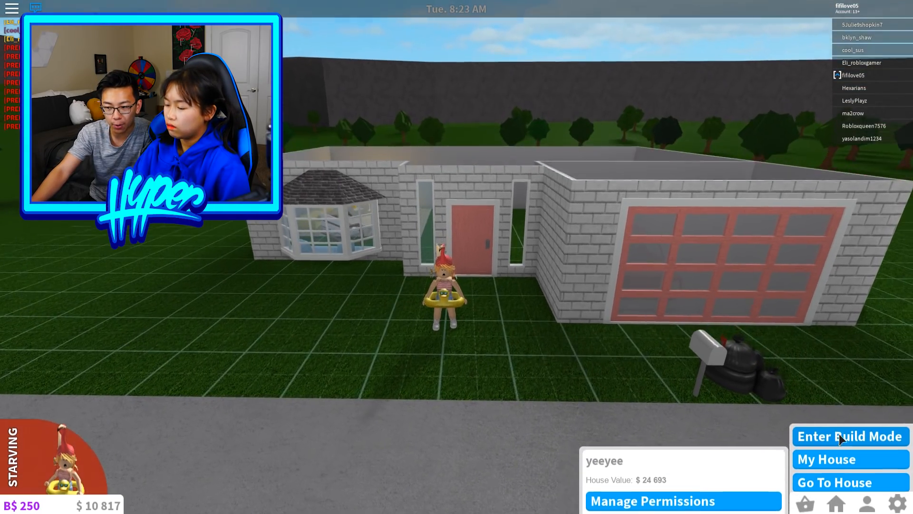
# - Re-enter Build mode and place grey gable roofs on the house plus a pyramid roof on the garage
pyautogui.click(849, 437)
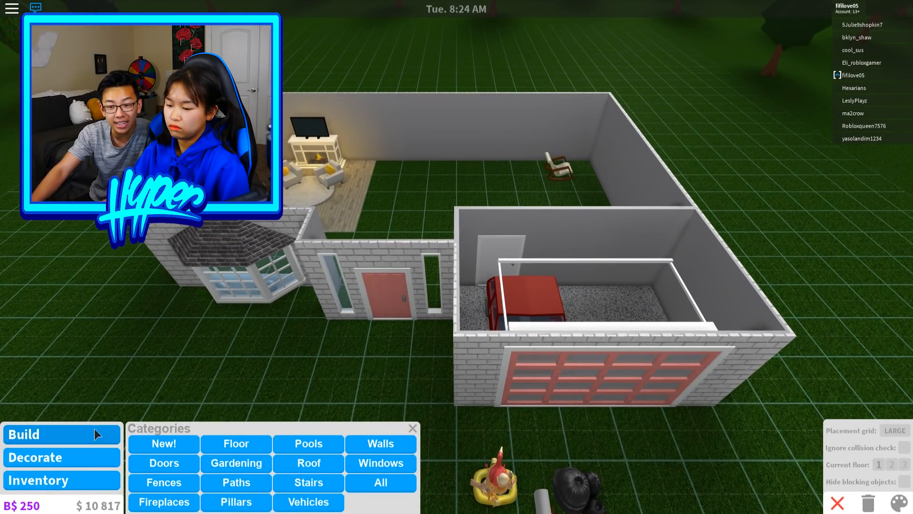
pyautogui.click(309, 463)
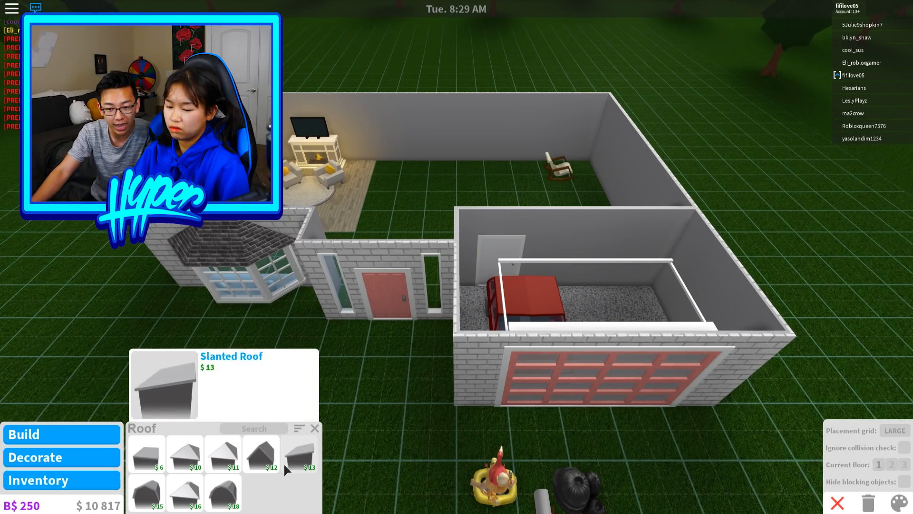
pyautogui.click(185, 454)
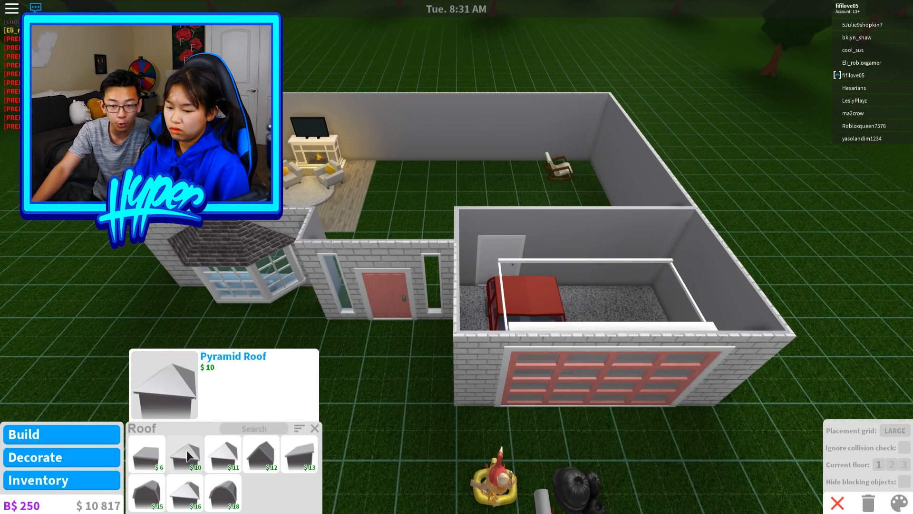
pyautogui.click(260, 455)
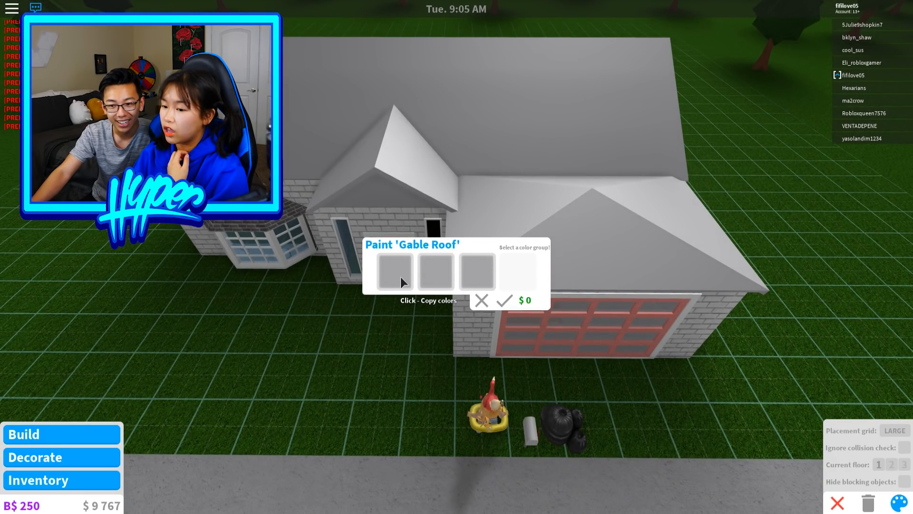
# - Set the gable roof's main colour group to yellow, discarding the brick material change
pyautogui.click(393, 271)
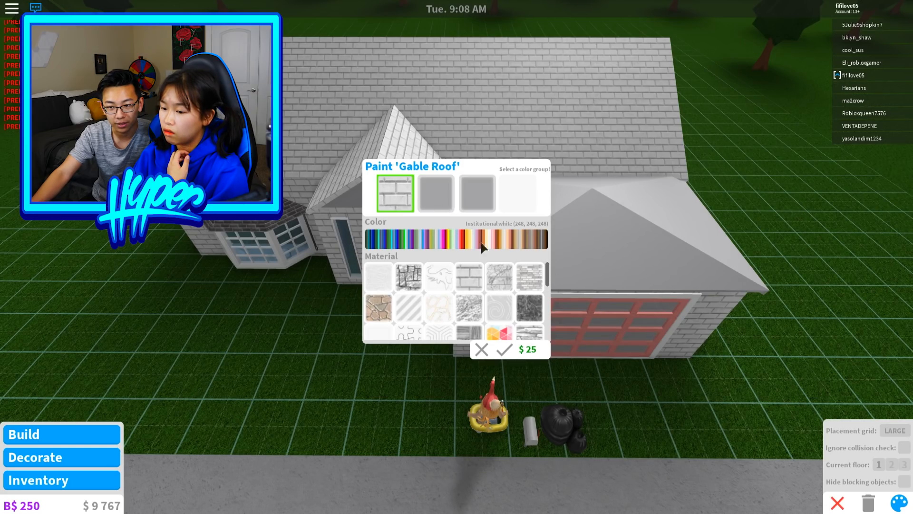
pyautogui.moveTo(481, 350)
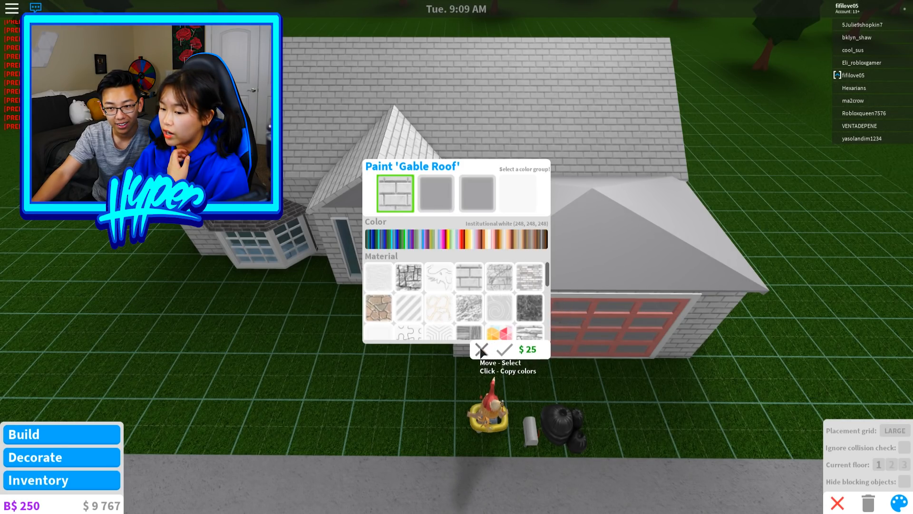
pyautogui.click(482, 349)
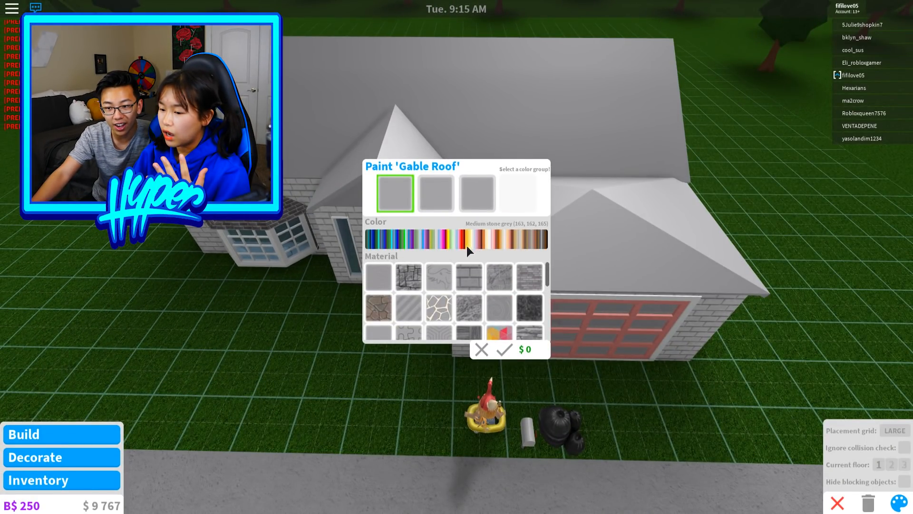
pyautogui.click(465, 236)
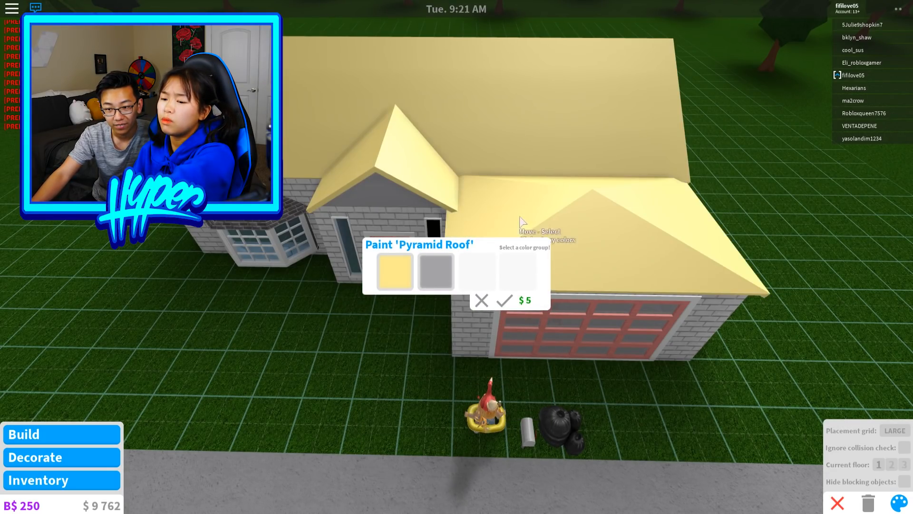
# - Confirm the yellow gable roofs and paint the garage's pyramid roof bright blue
pyautogui.click(434, 269)
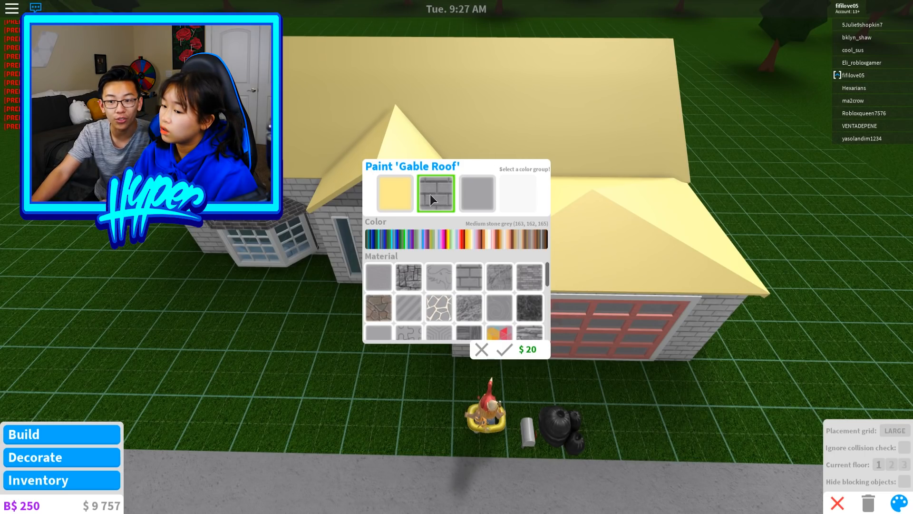
pyautogui.scroll(-3)
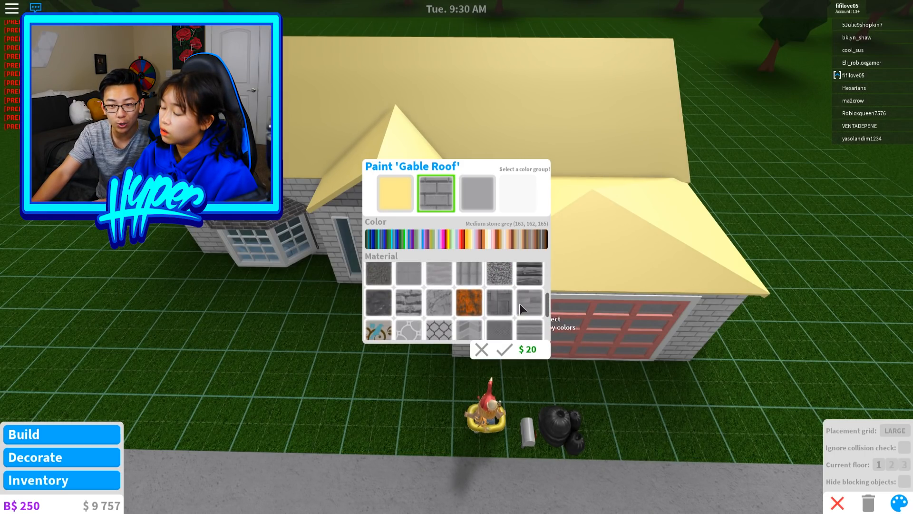
pyautogui.scroll(-3)
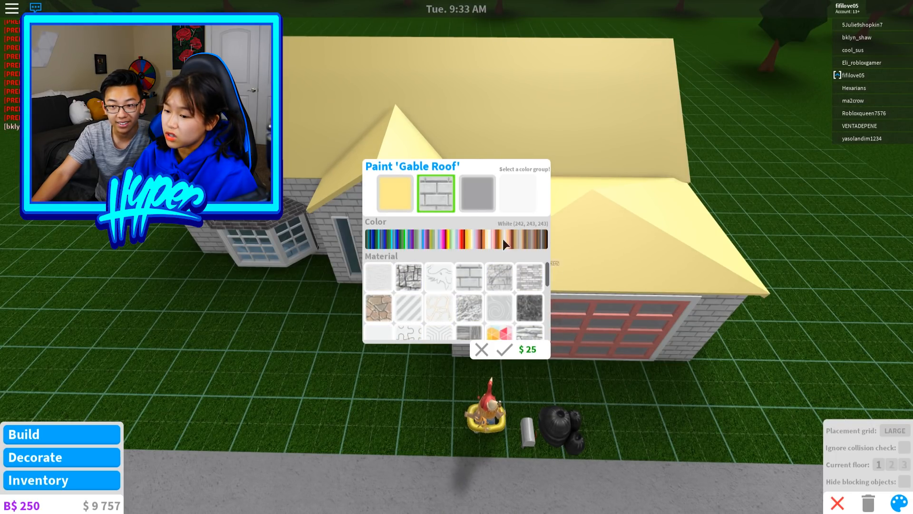
pyautogui.click(503, 349)
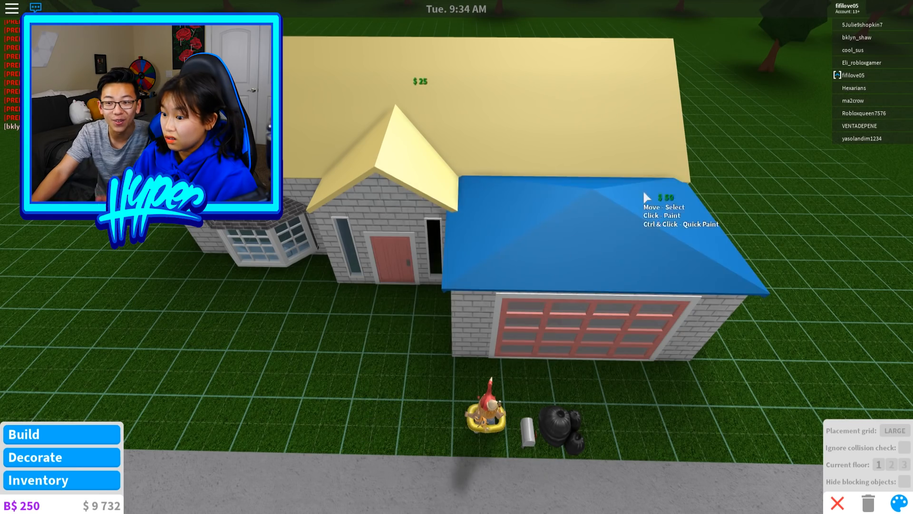